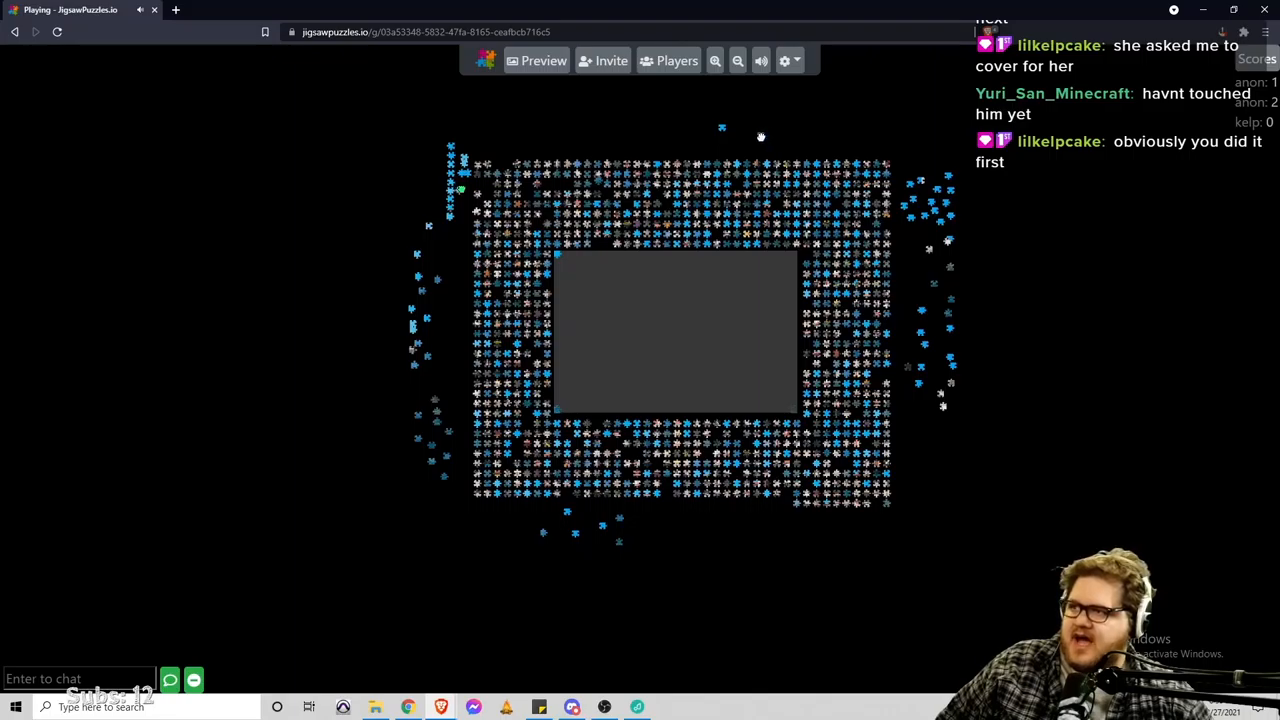
pyautogui.moveTo(676, 556)
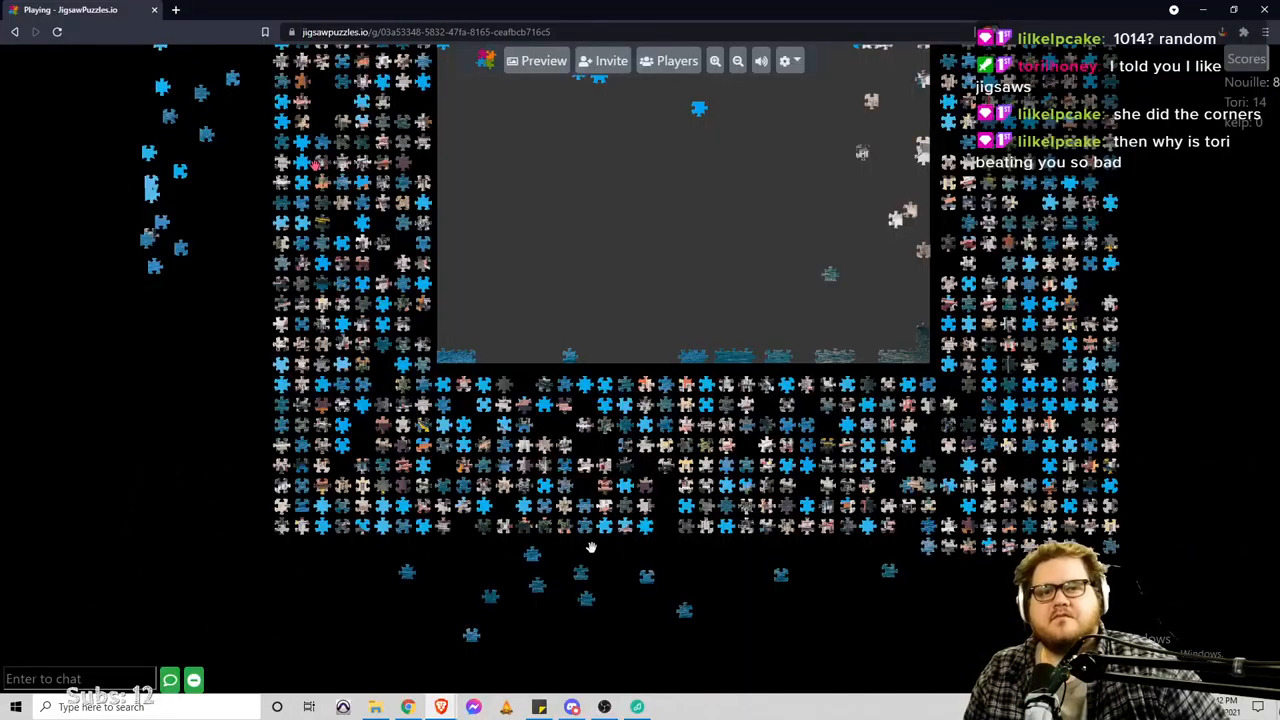
pyautogui.moveTo(816, 282)
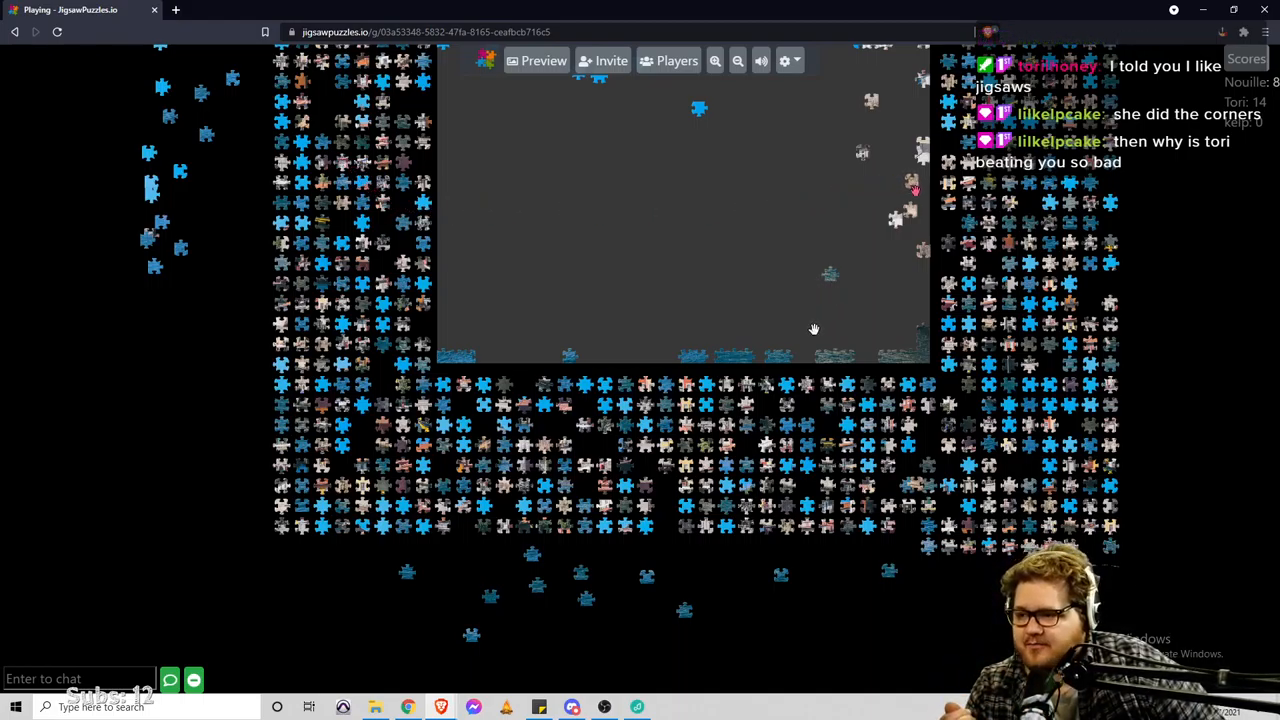
pyautogui.moveTo(750, 326)
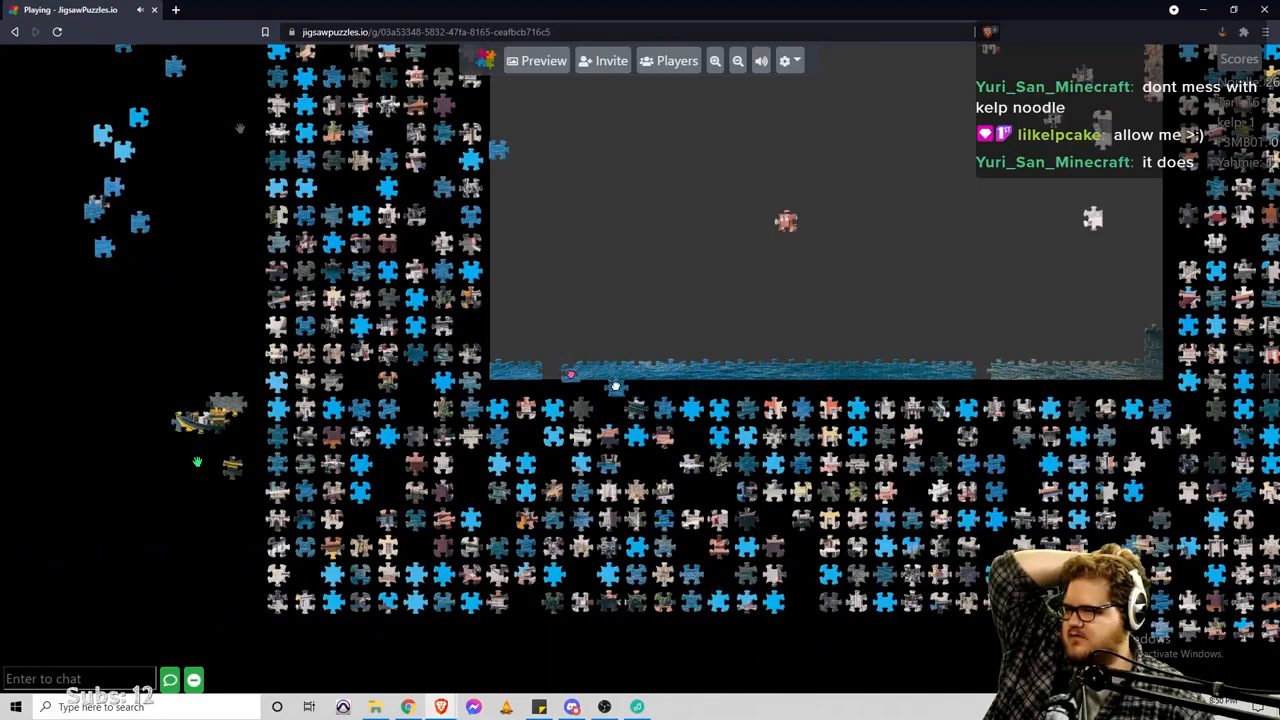
pyautogui.moveTo(616, 384); pyautogui.dragTo(590, 324)
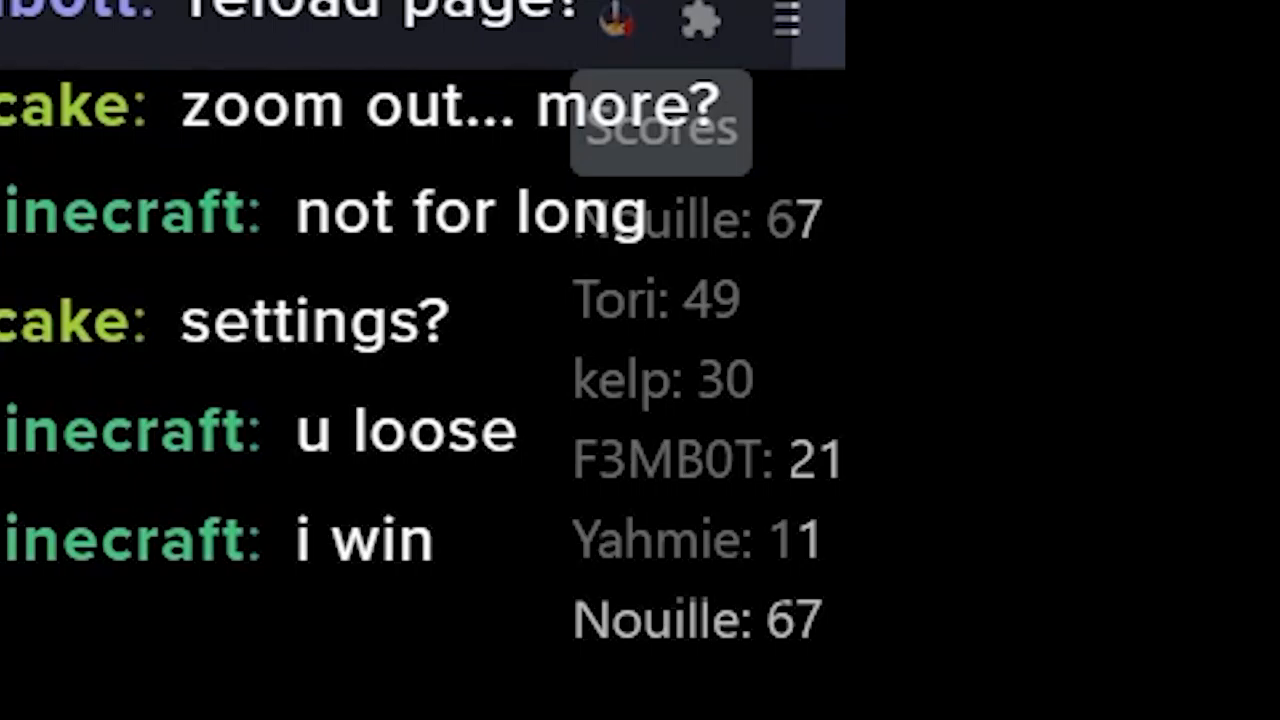
# - Scroll the board slightly while the game drops its connection and shows the notice
pyautogui.scroll(-3)
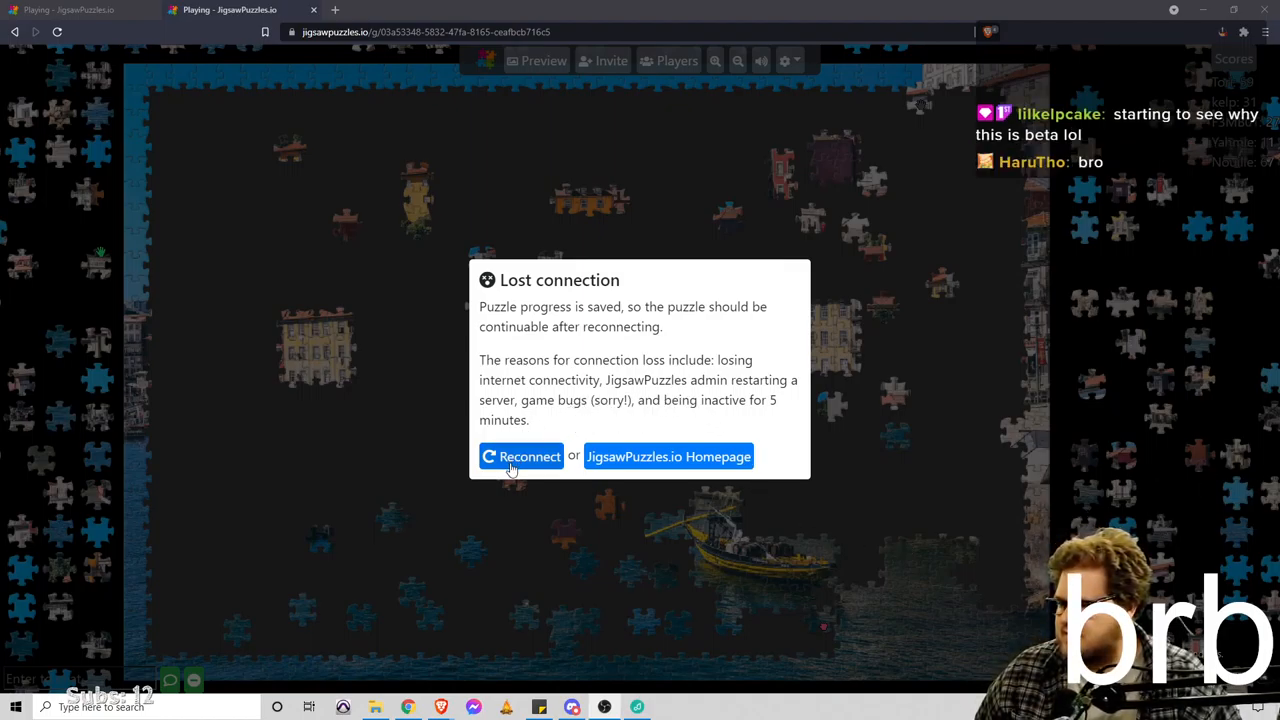
# - Reconnect to the saved harbor puzzle from the Lost connection dialog
pyautogui.click(520, 456)
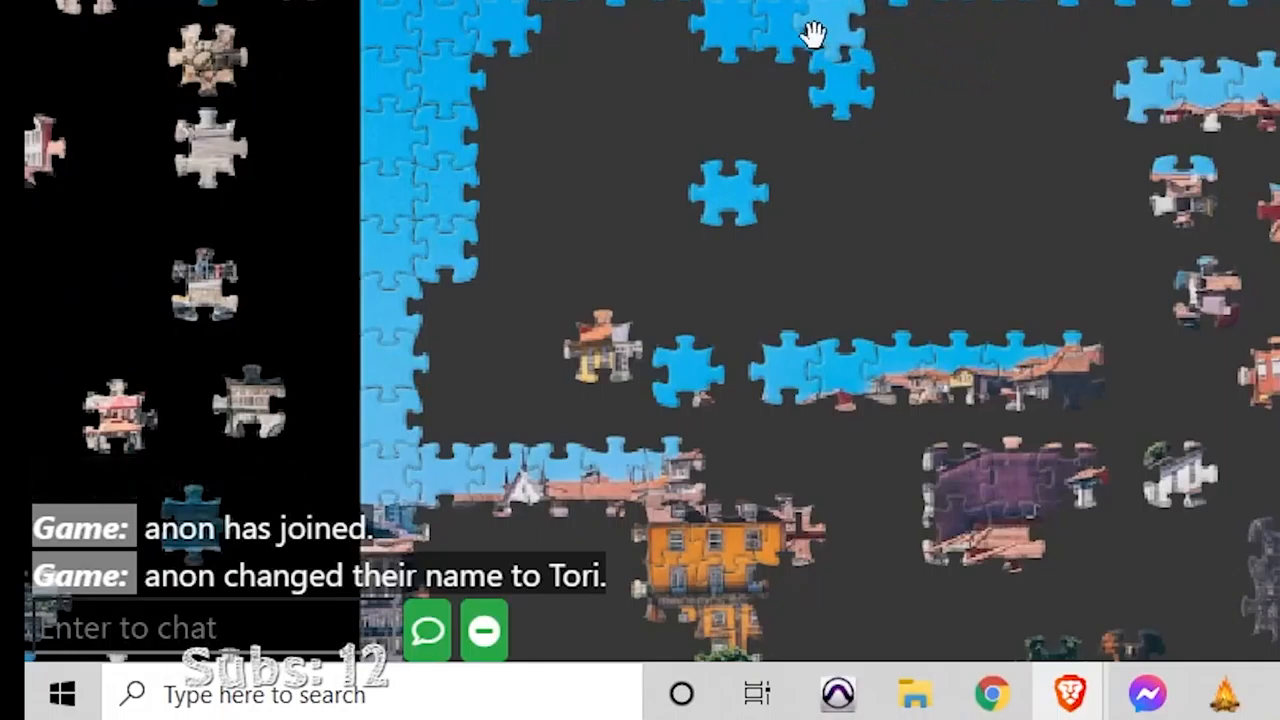
pyautogui.moveTo(882, 32)
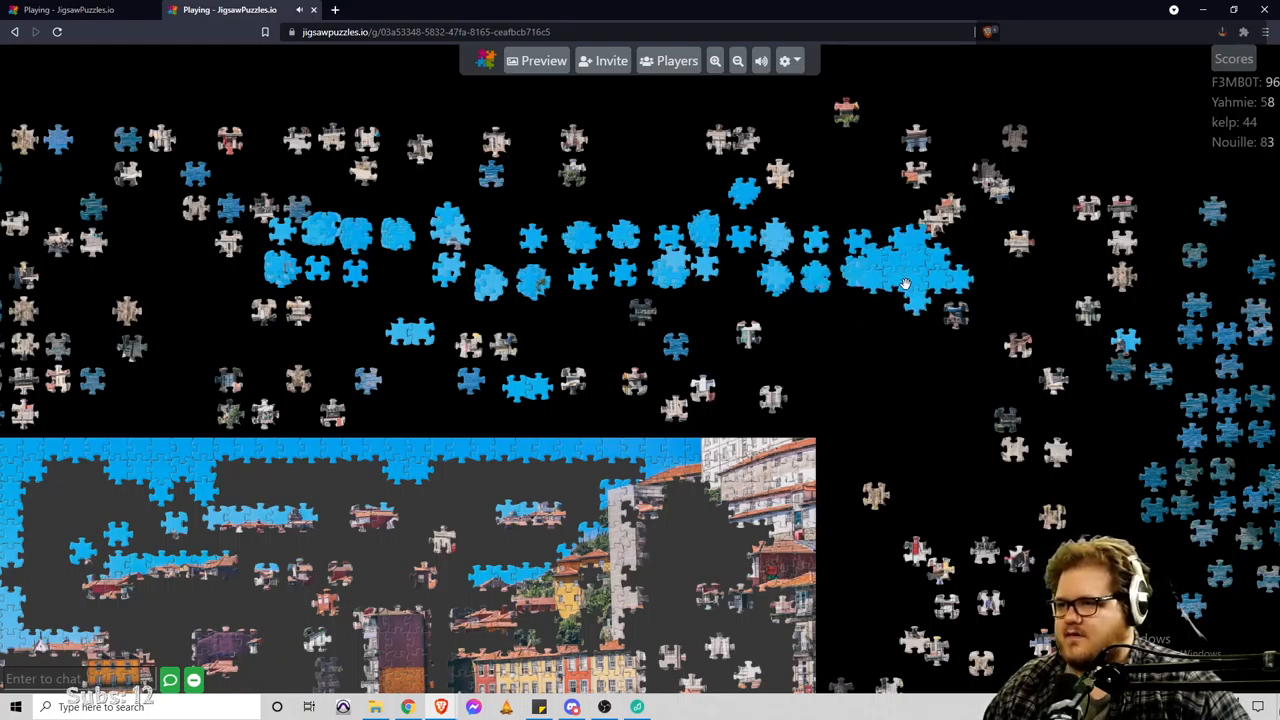
# - Center the board and pull a blue sky piece out of the cluster above it
pyautogui.moveTo(900, 280); pyautogui.dragTo(640, 340)
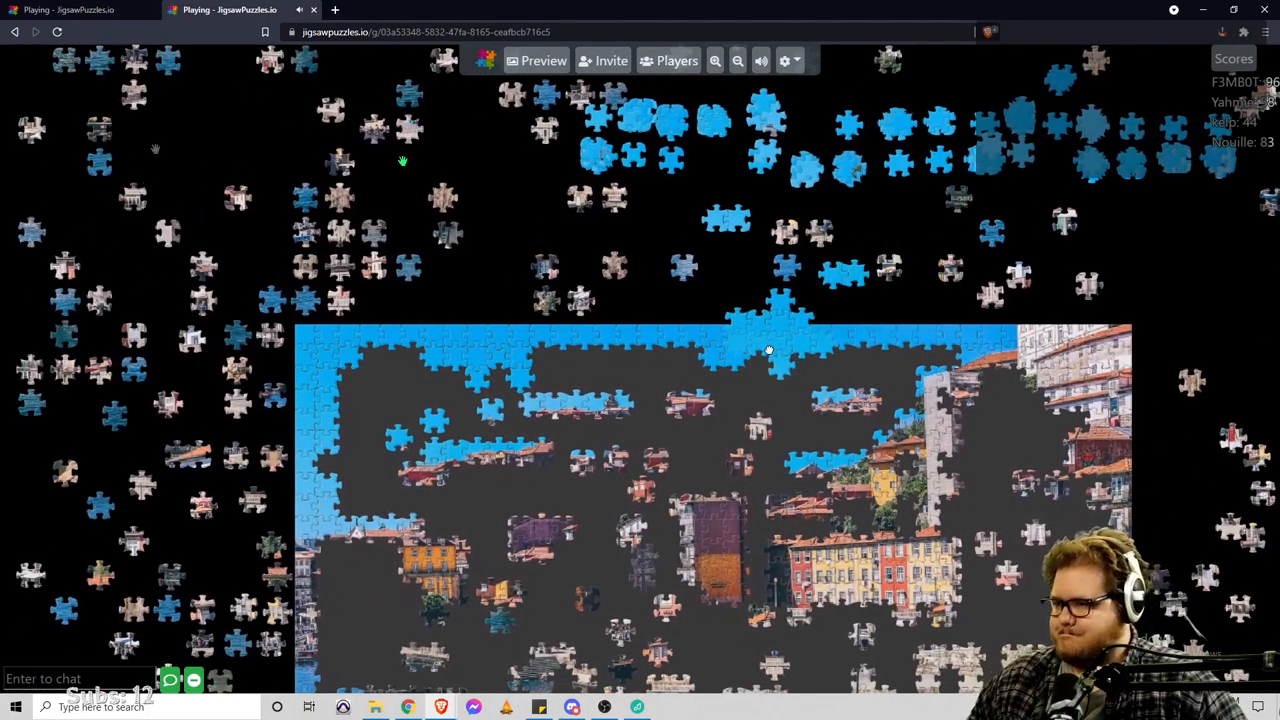
pyautogui.moveTo(770, 350); pyautogui.dragTo(756, 400)
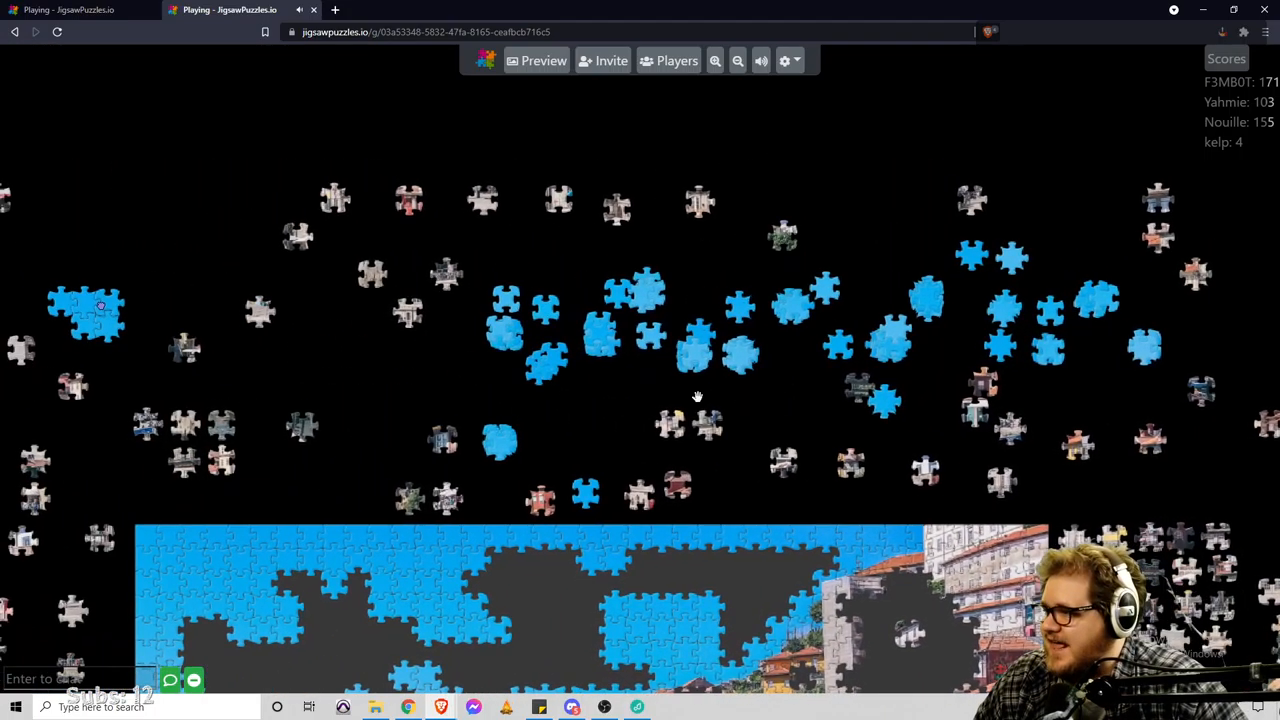
# - Move a joined blue sky-piece group into the open space left of the sky row
pyautogui.moveTo(696, 396); pyautogui.dragTo(648, 452)
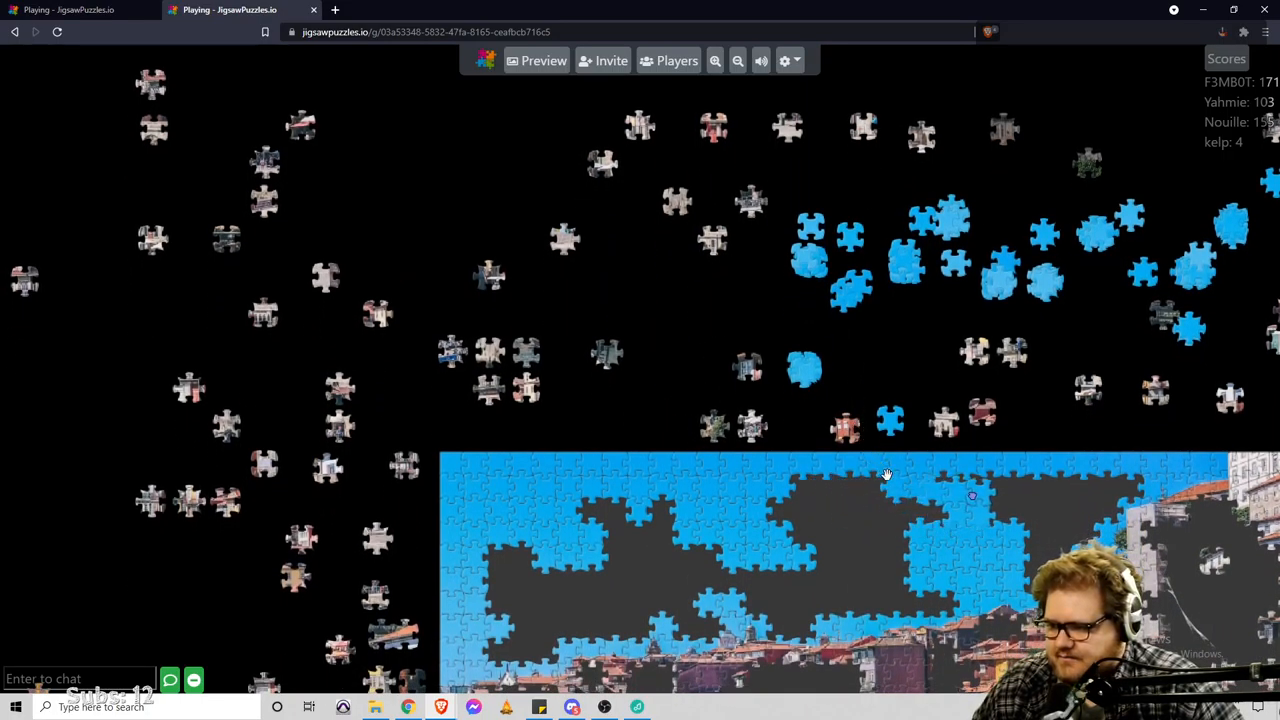
pyautogui.moveTo(884, 474); pyautogui.dragTo(936, 496)
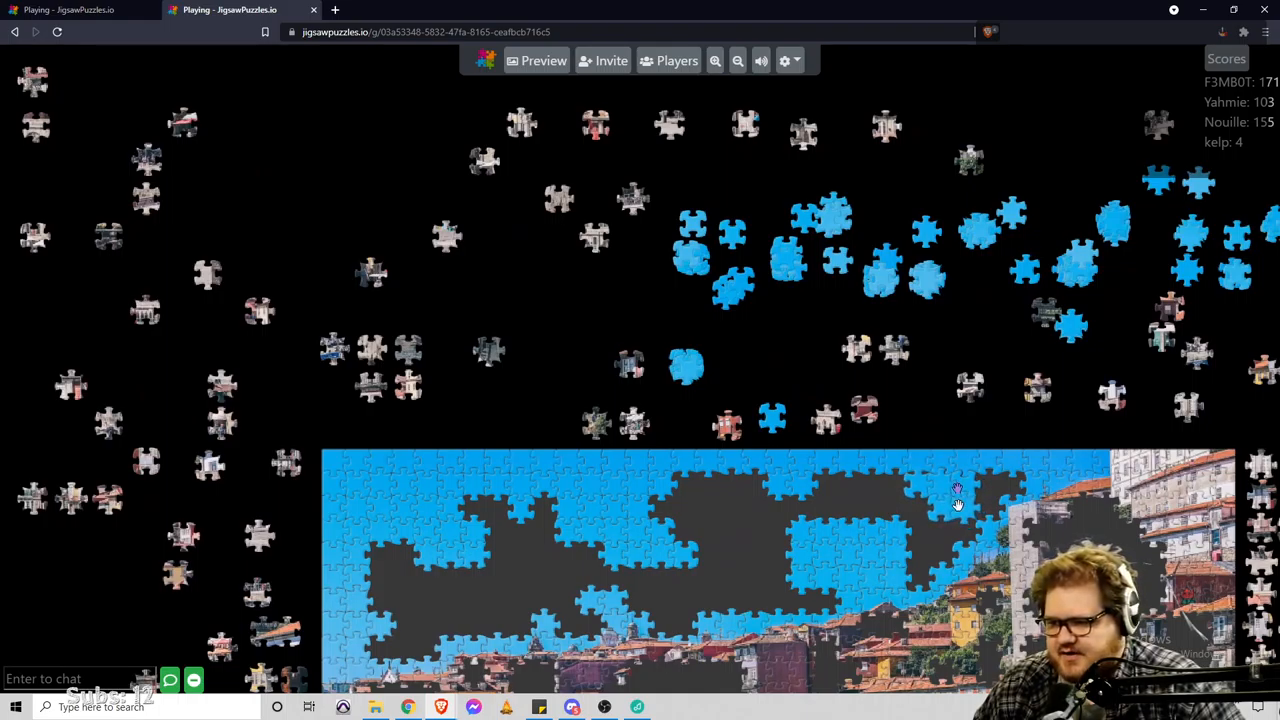
pyautogui.moveTo(956, 500); pyautogui.dragTo(590, 324)
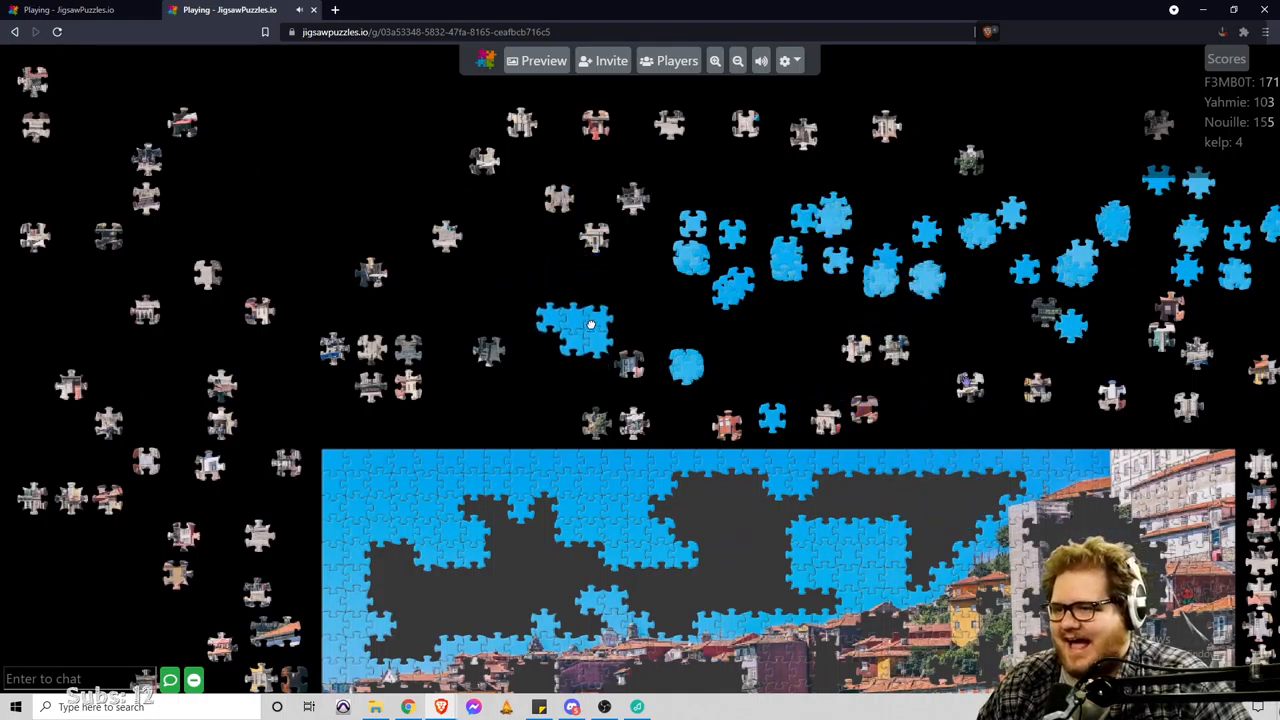